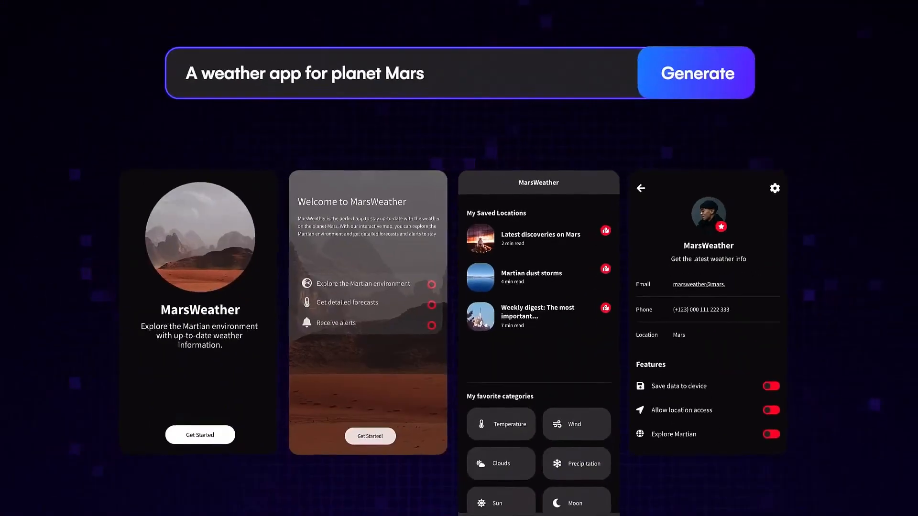
# Step: Generate MarsWeather mobile screens from the prompt 'A weather app for planet Mars'
pyautogui.click(695, 73)
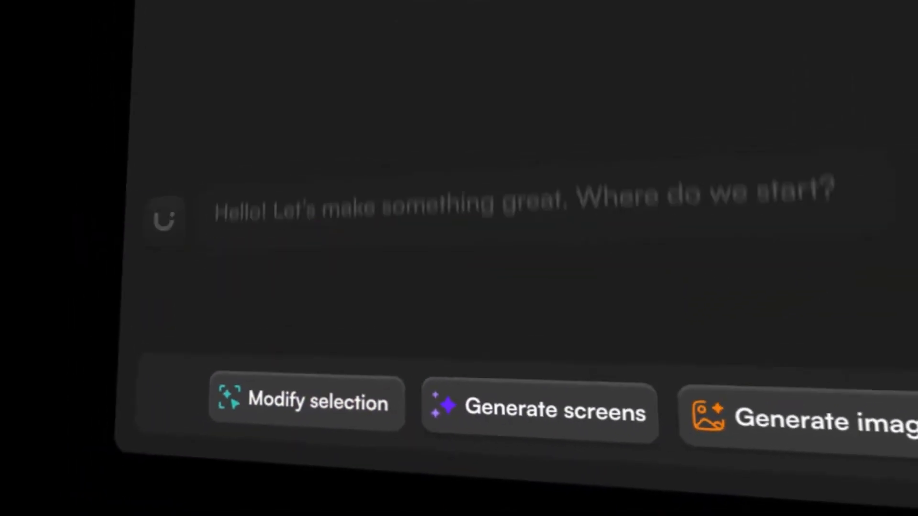
# Step: Ask the assistant to replace the bank info with a dropdown, then select the new Super Bank dropdown
pyautogui.write('Replace the bank info to a drop down menu and move CTI')
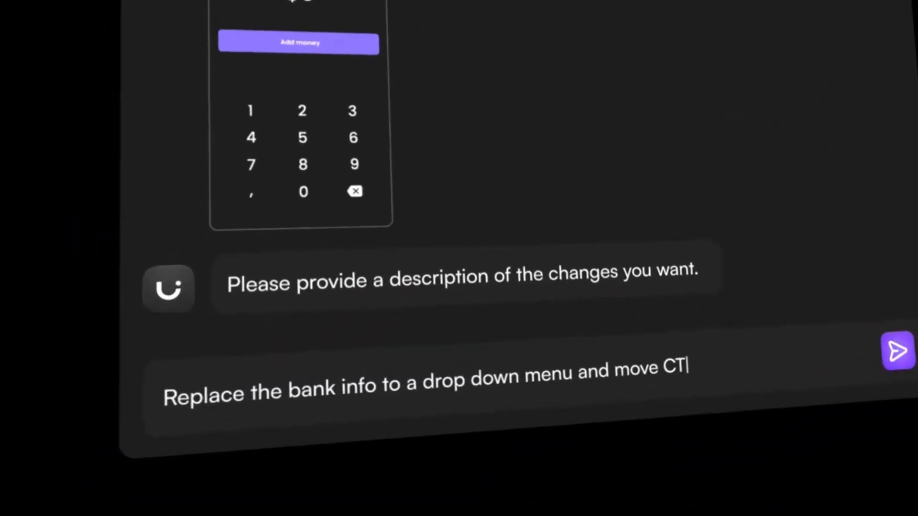
pyautogui.click(895, 351)
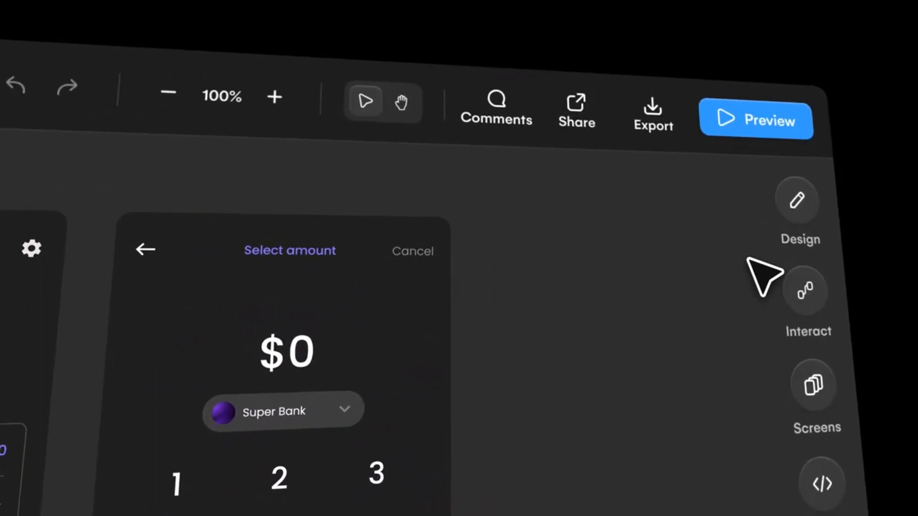
pyautogui.click(756, 120)
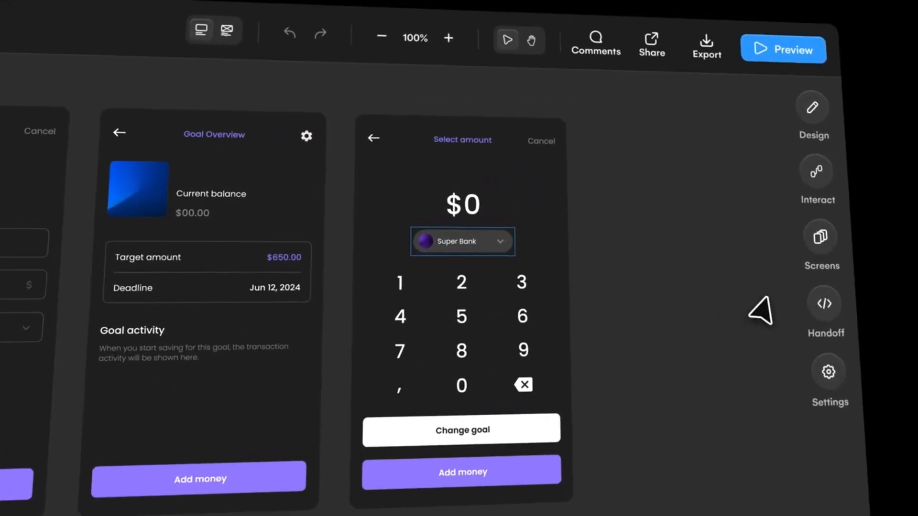
pyautogui.click(824, 304)
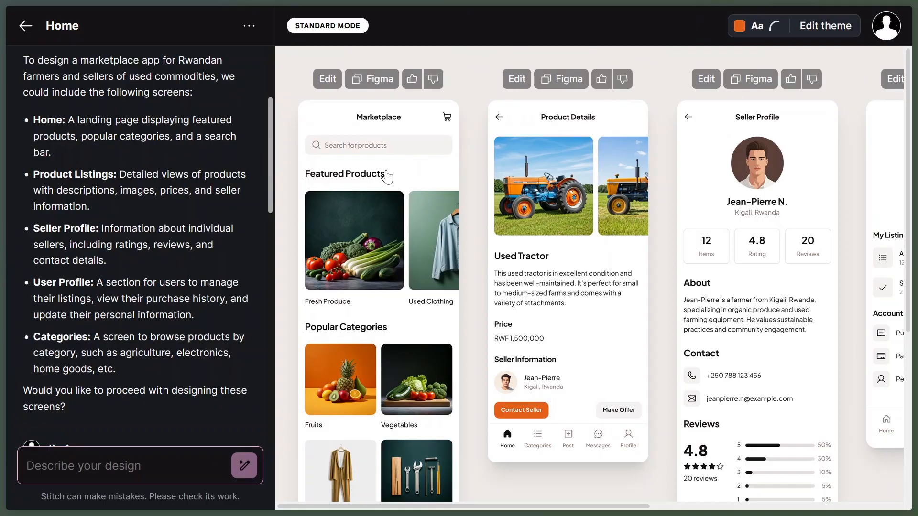
pyautogui.scroll(-3)
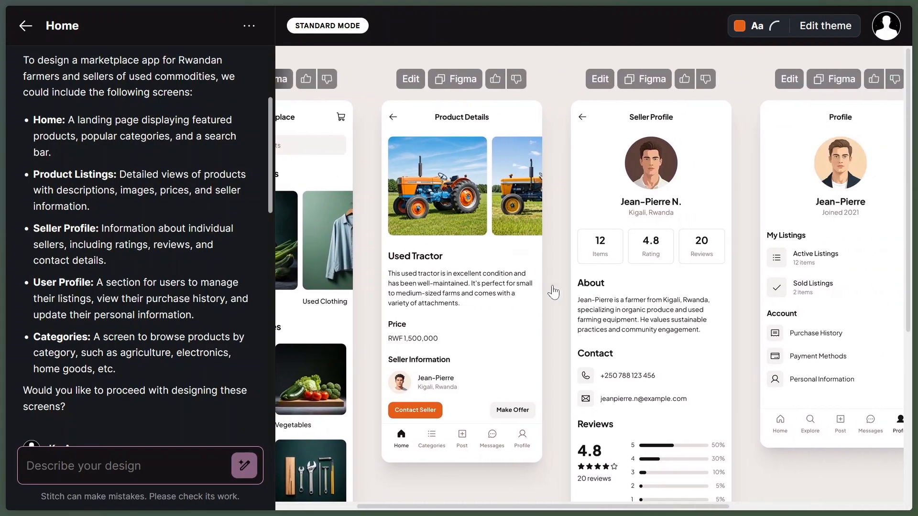
pyautogui.hscroll(3)
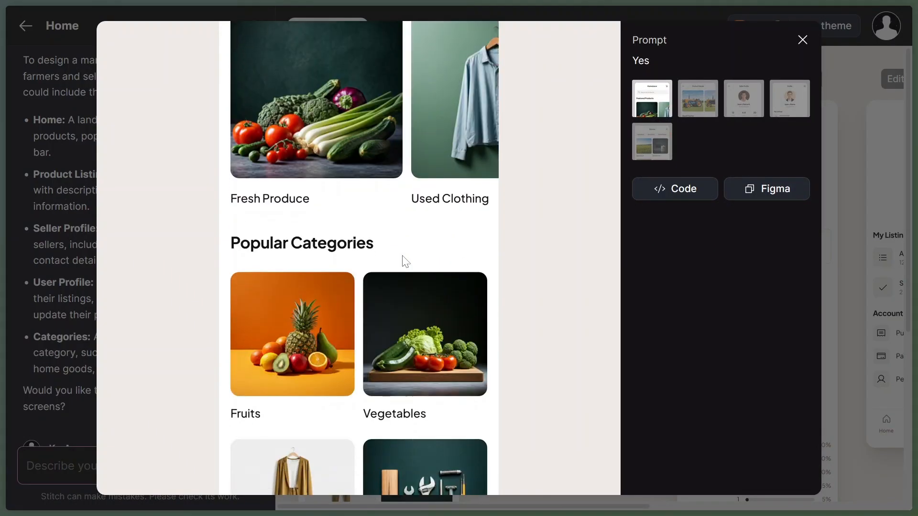
# Step: Scroll the Home screen preview, view its generated HTML code, then return to Design
pyautogui.scroll(-3)
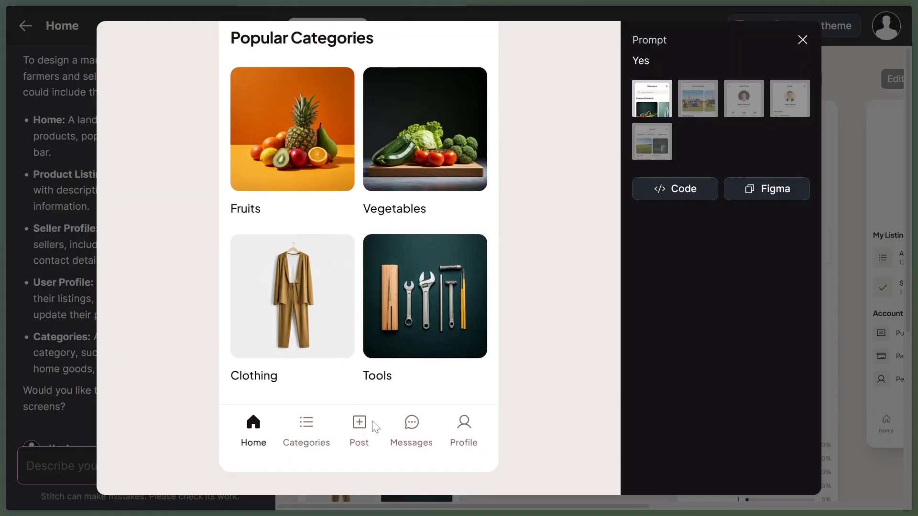
pyautogui.click(675, 188)
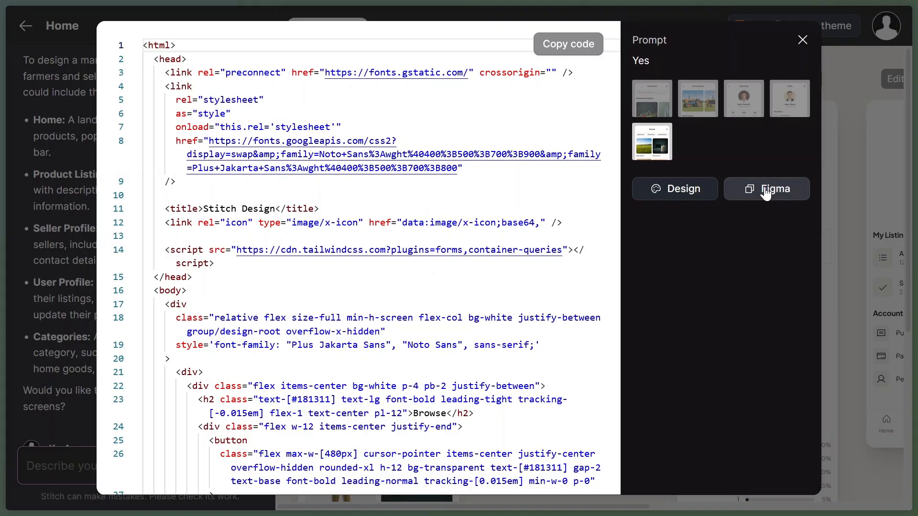
pyautogui.click(674, 189)
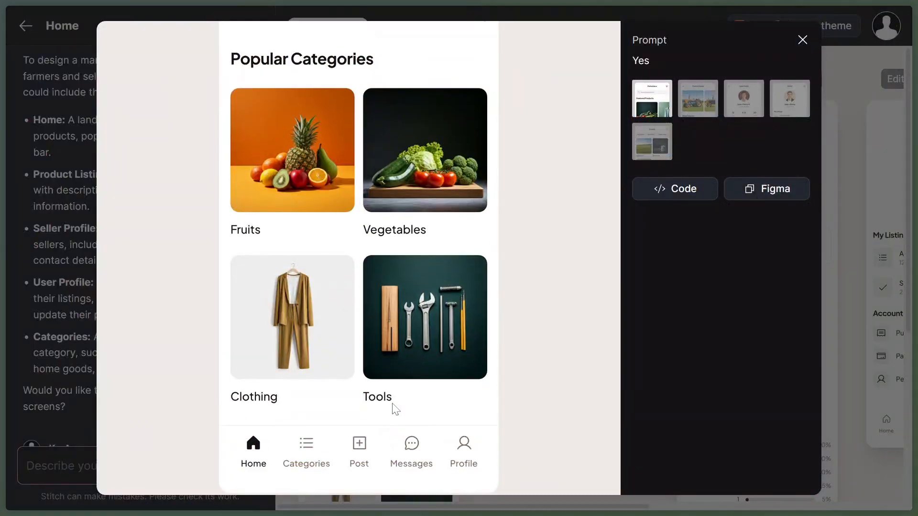
pyautogui.click(696, 97)
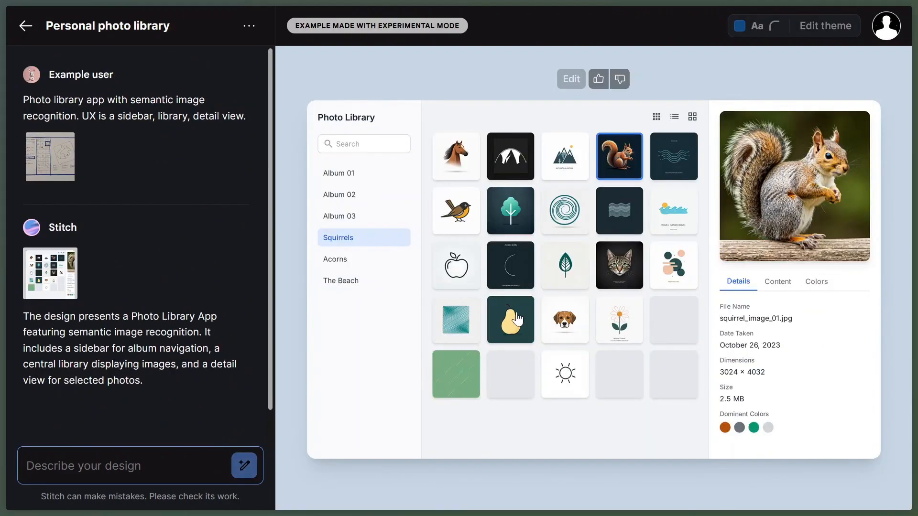
# Step: Scroll through the Personal photo library example made with Experimental Mode
pyautogui.scroll(-3)
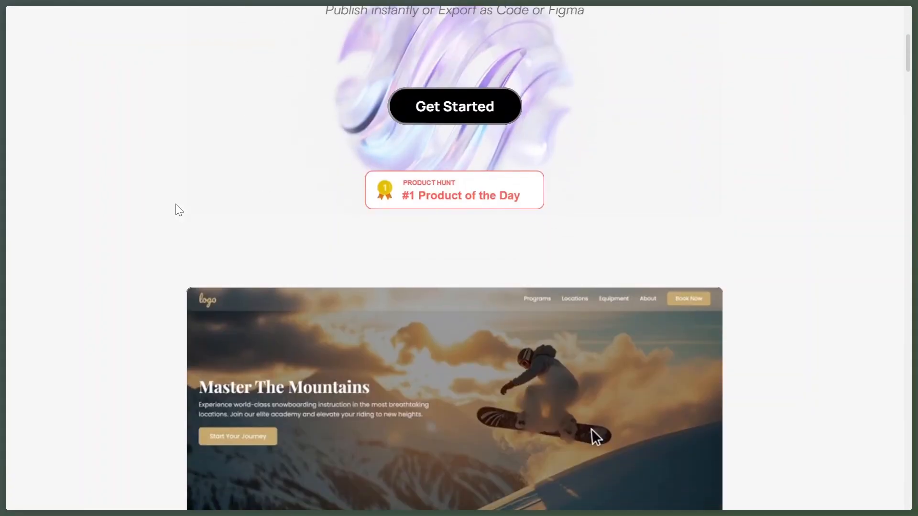
# Step: Scroll down the Readdy homepage past the features section to the template cards
pyautogui.scroll(-3)
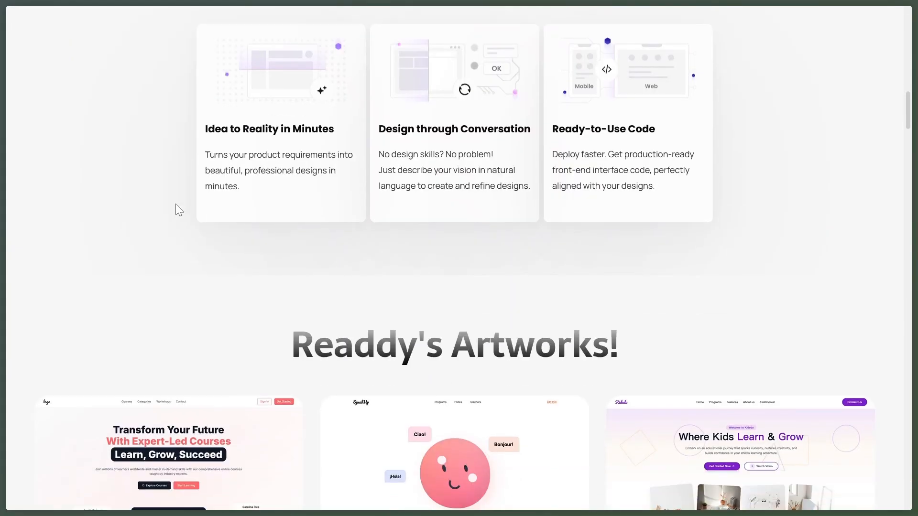
pyautogui.scroll(-3)
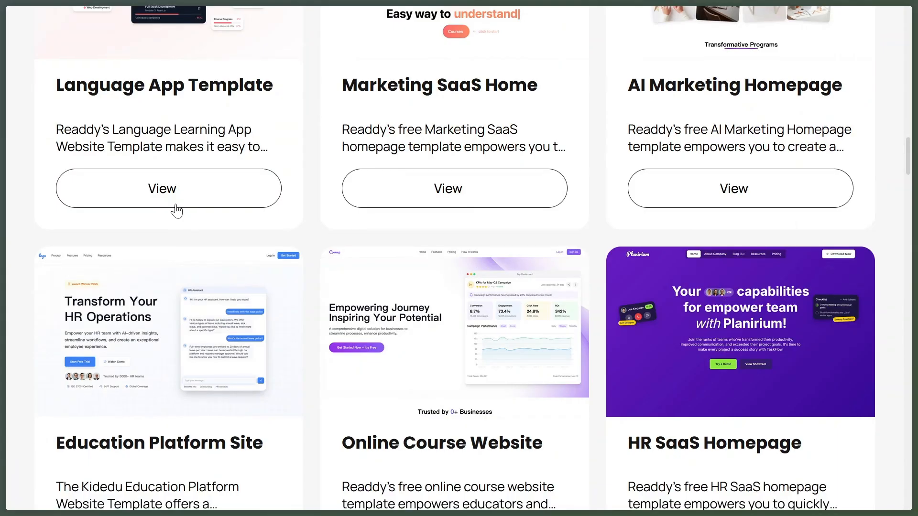
pyautogui.scroll(-3)
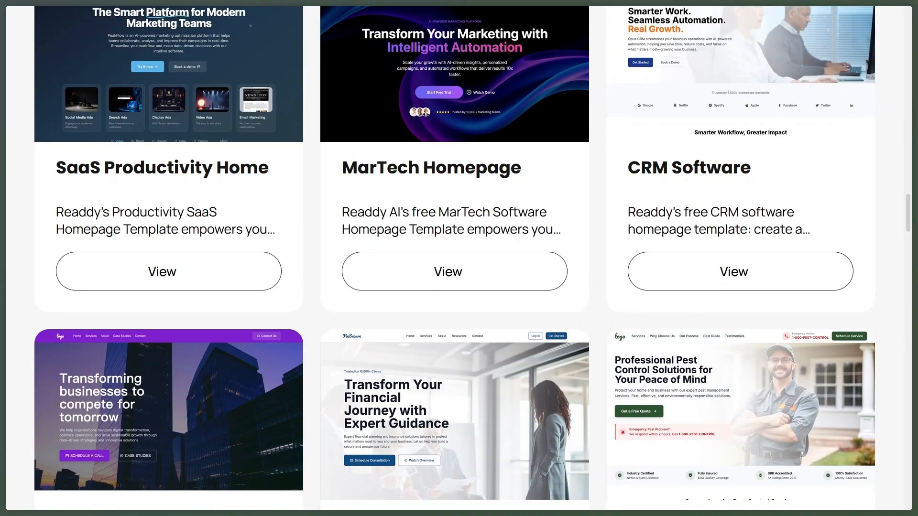
pyautogui.scroll(-3)
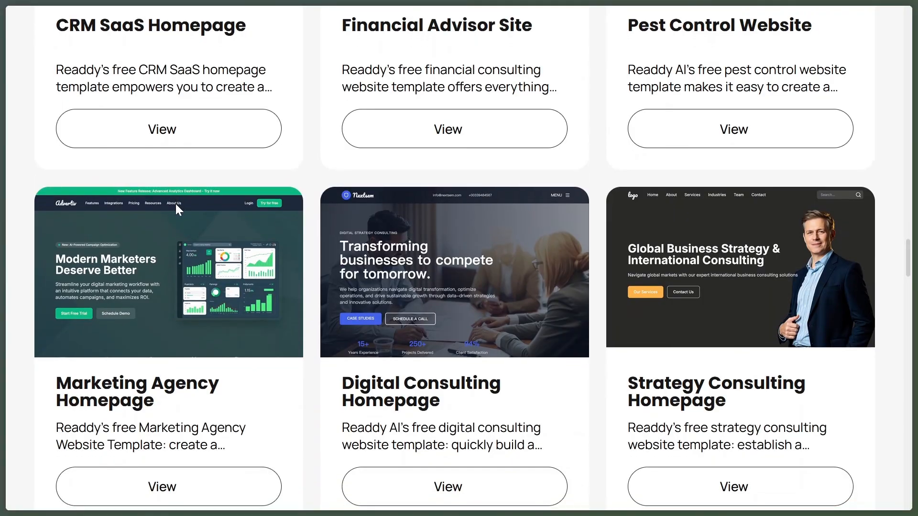
pyautogui.scroll(-3)
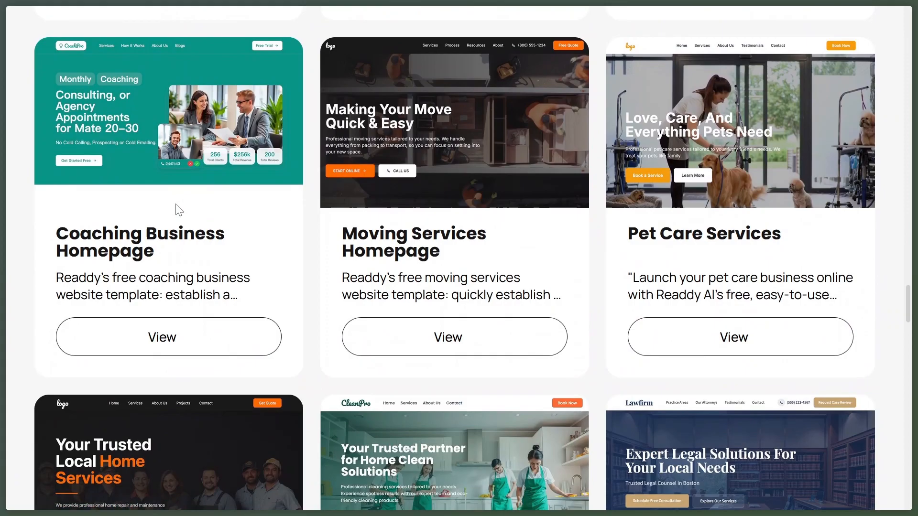
pyautogui.scroll(-3)
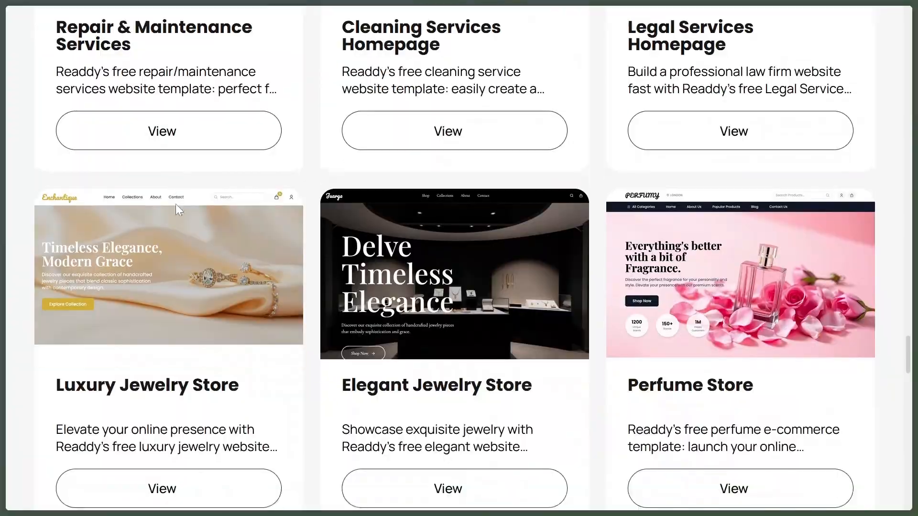
pyautogui.scroll(-3)
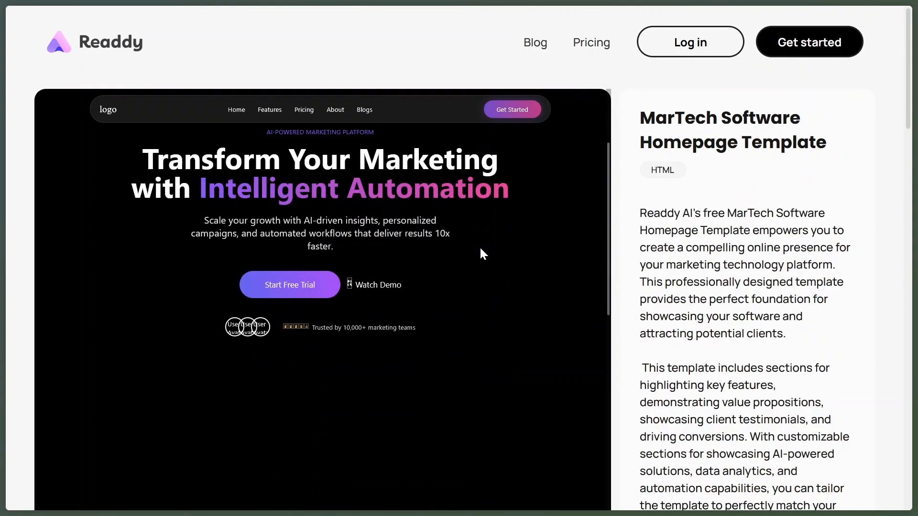
# Step: Scroll through the MarTech Software Homepage Template page and its description
pyautogui.scroll(-3)
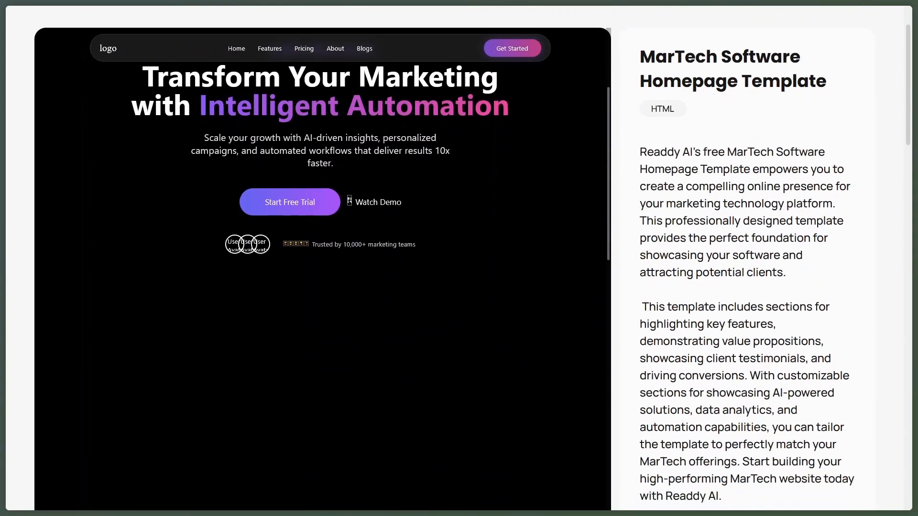
pyautogui.scroll(-3)
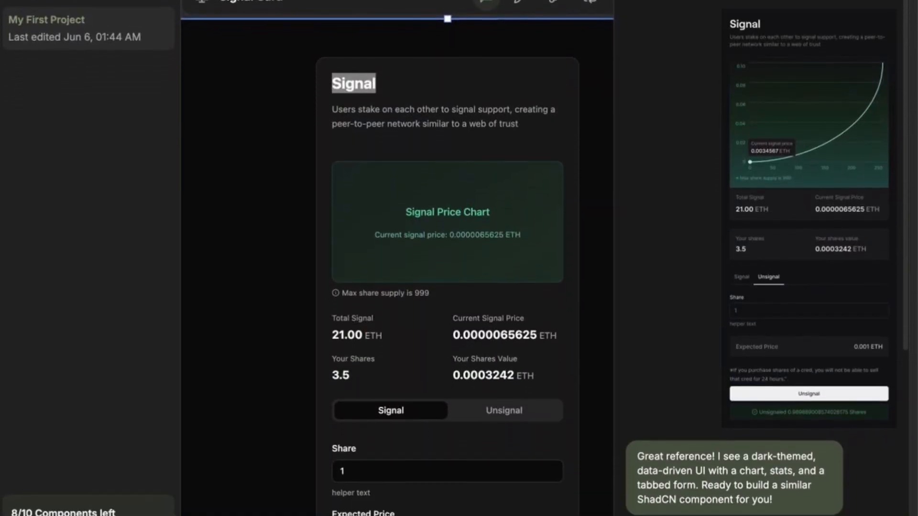
# Step: Scroll the MagicPath chat while the Signal staking card generates from the screenshot
pyautogui.scroll(-3)
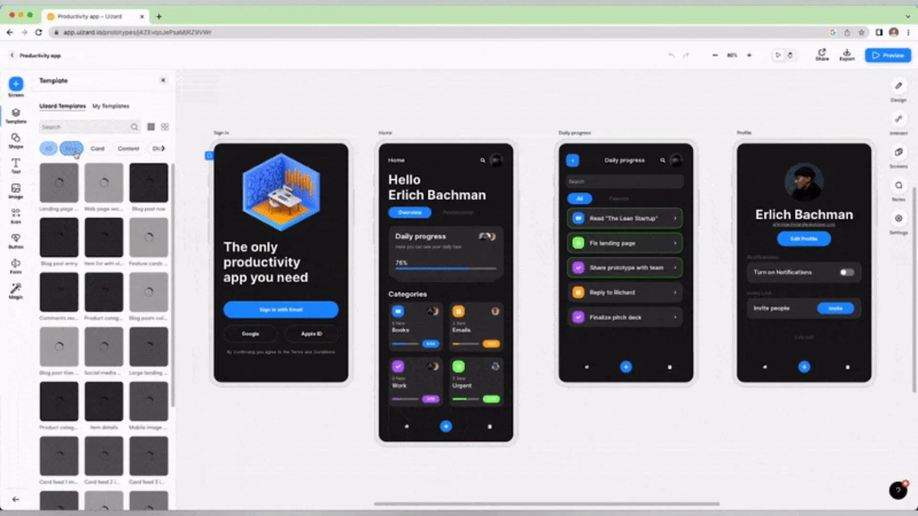
# Step: Browse the Shape and Text libraries, then filter the template library to Blog
pyautogui.click(16, 138)
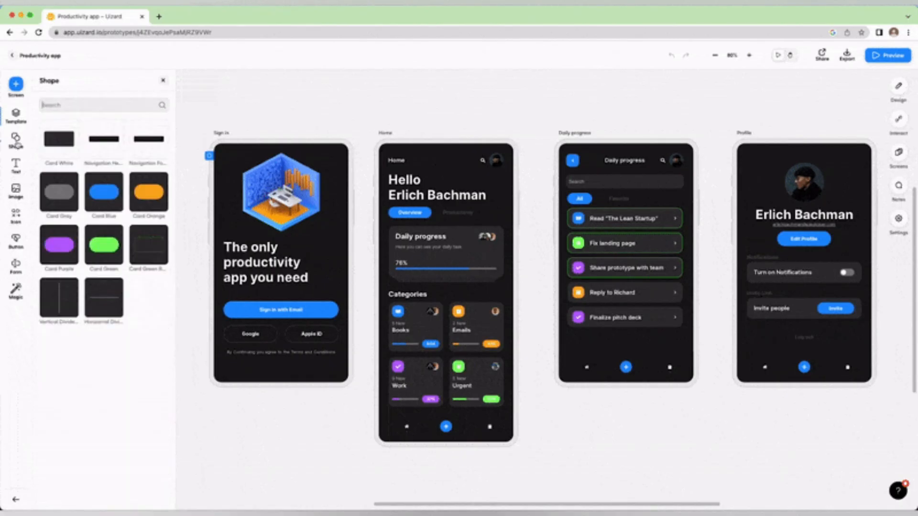
pyautogui.click(15, 167)
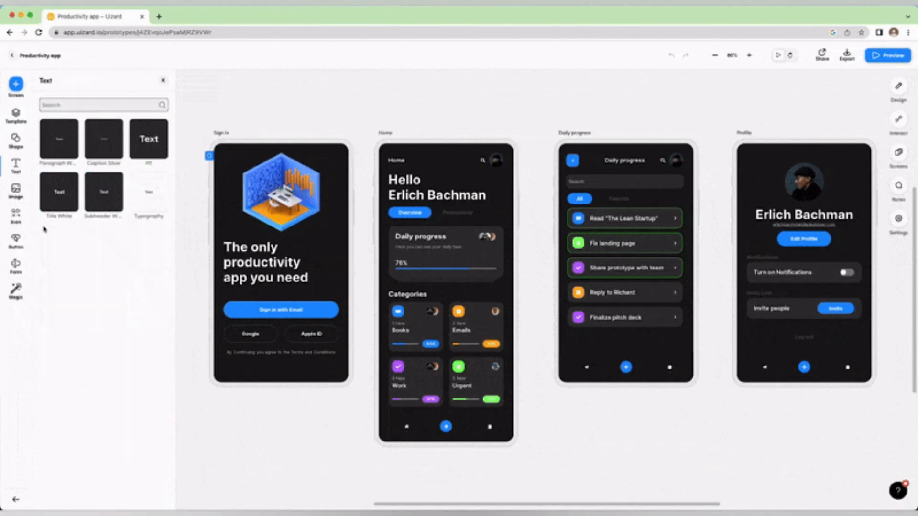
pyautogui.click(16, 115)
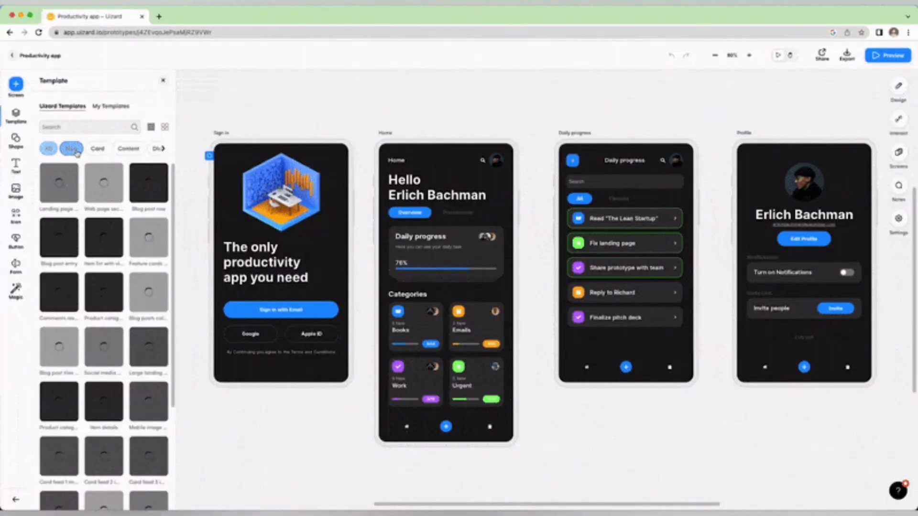
pyautogui.click(71, 148)
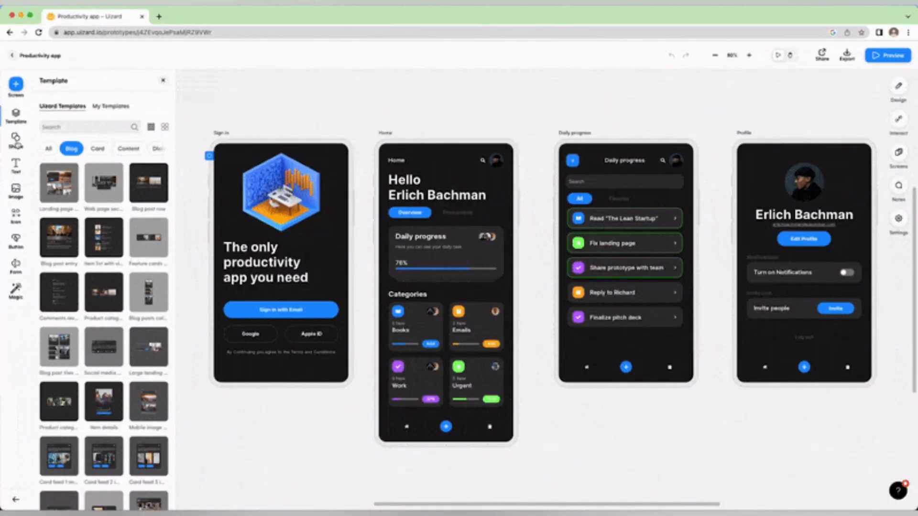